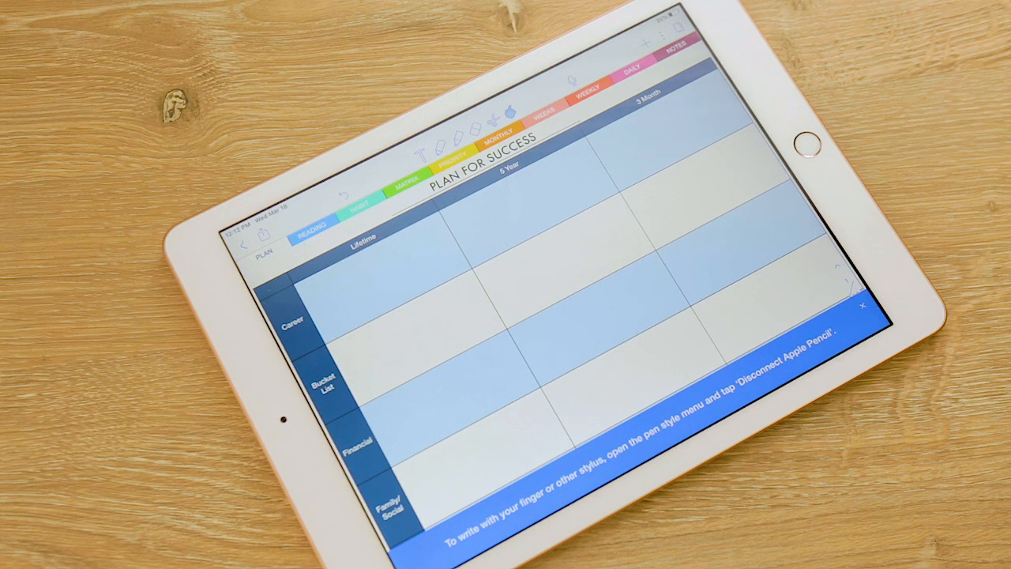
Dismiss the finger-or-stylus writing banner covering the Plan for Success page.
left_click(862, 306)
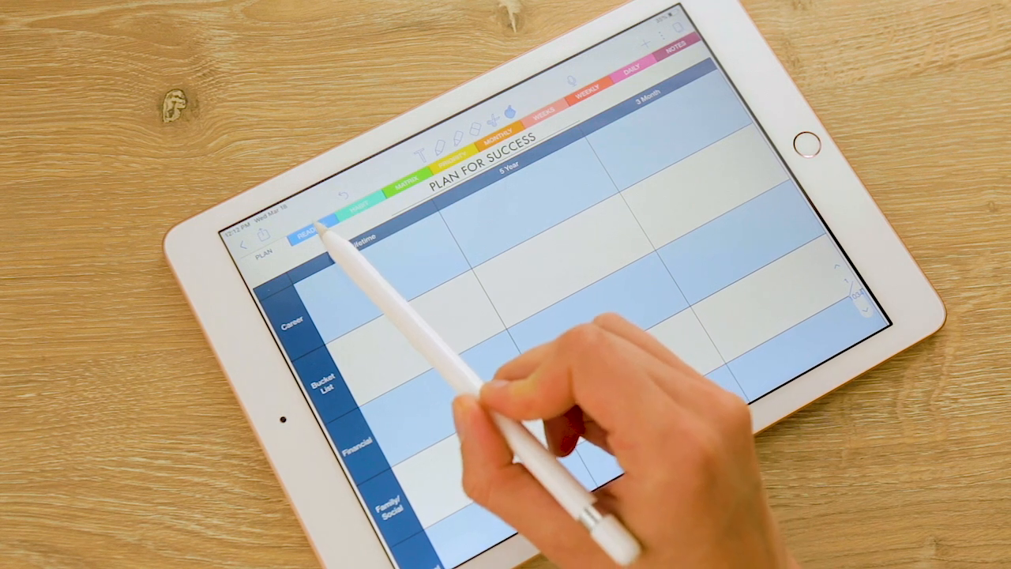
Go to the Priority Planner section and follow its 'Go to page' link to Daily Planning.
left_click(310, 234)
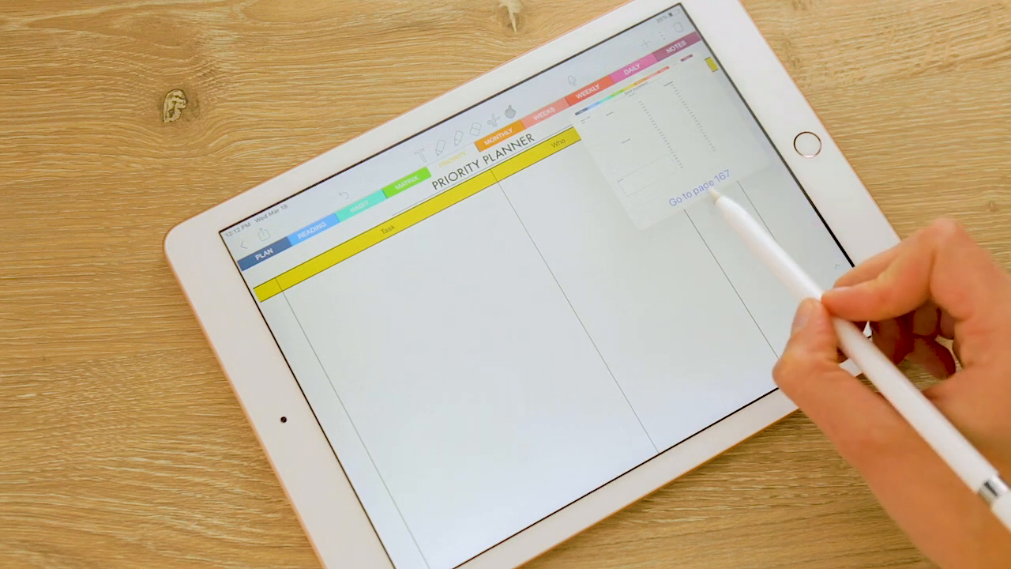
left_click(698, 199)
type("Create")
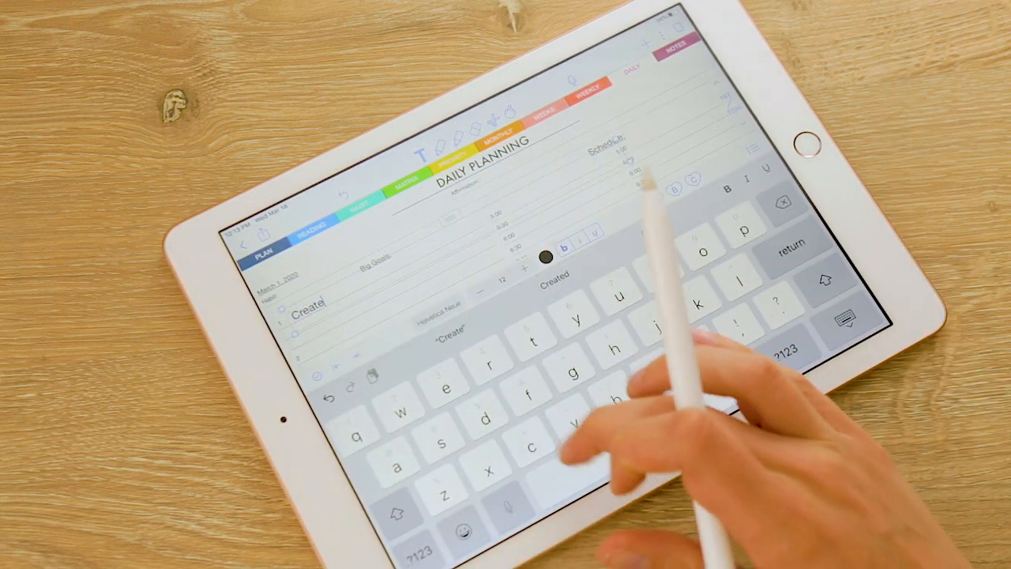
Extend the Big Goals entry to read "Create demo".
type("demo")
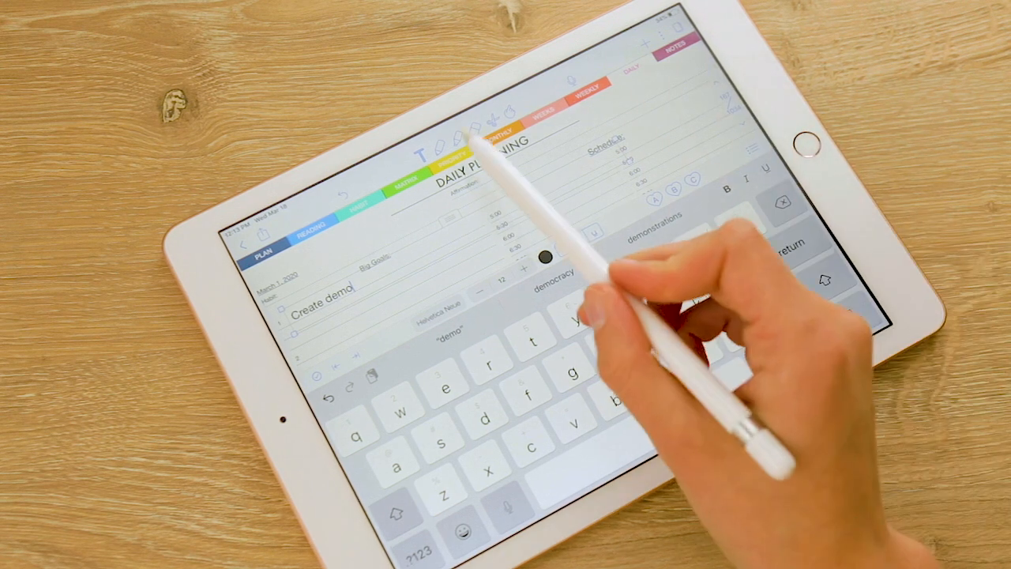